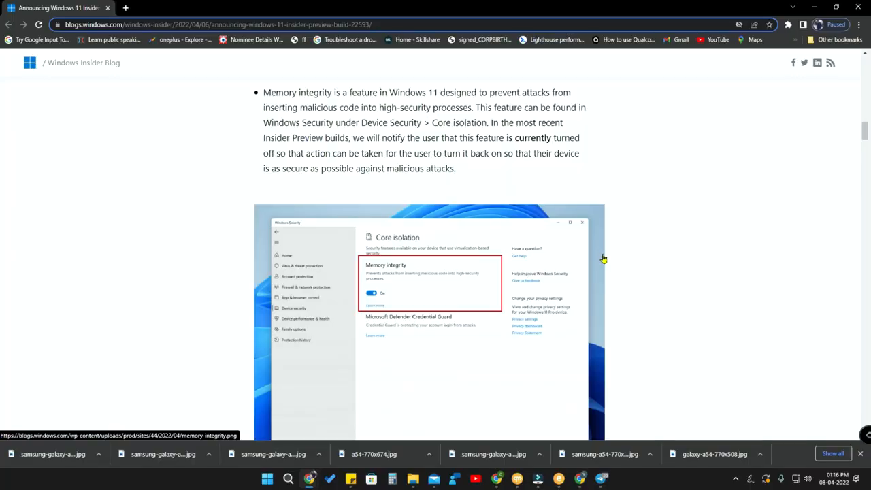
mouse_move(678, 177)
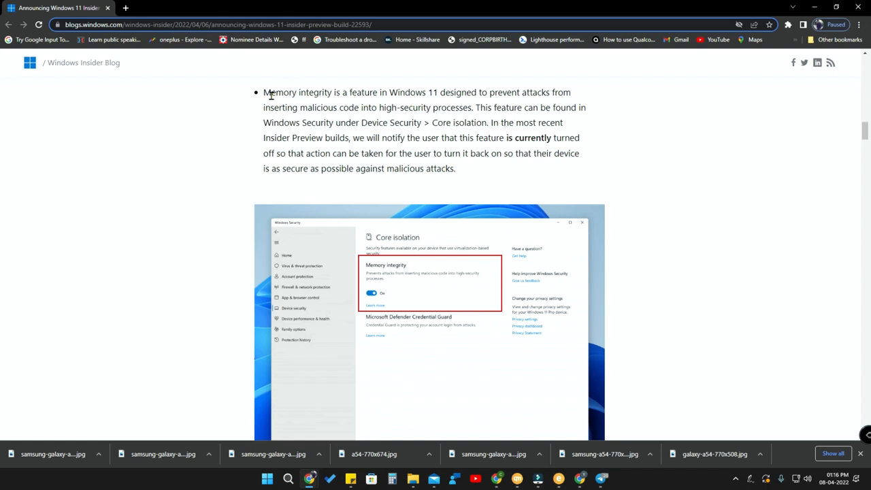
Highlight and then clear the paragraph explaining Memory integrity
drag(264, 92, 456, 168)
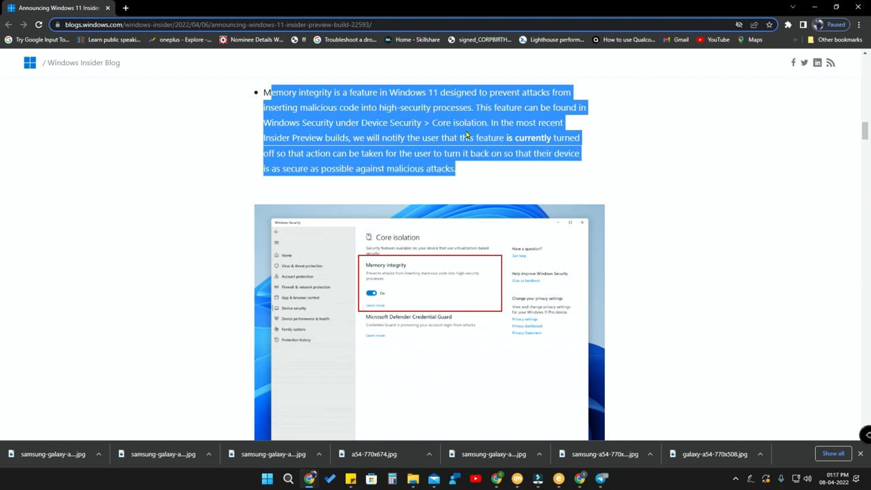
click(517, 123)
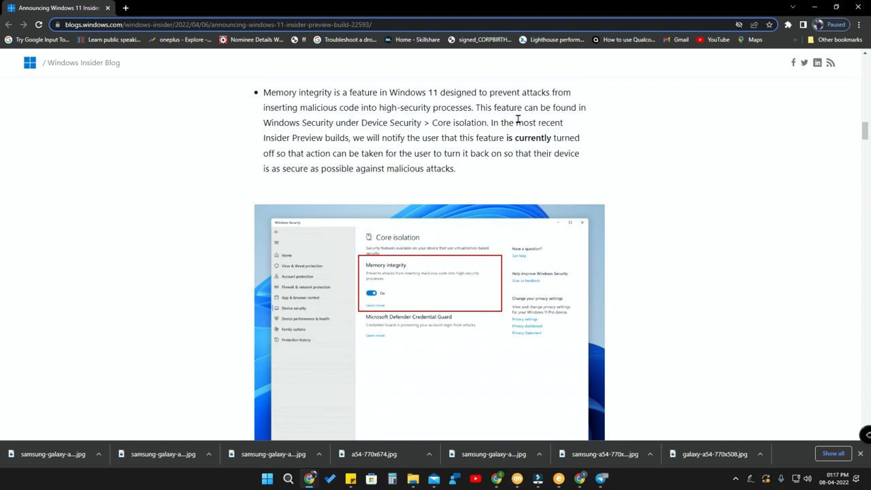
mouse_move(440, 121)
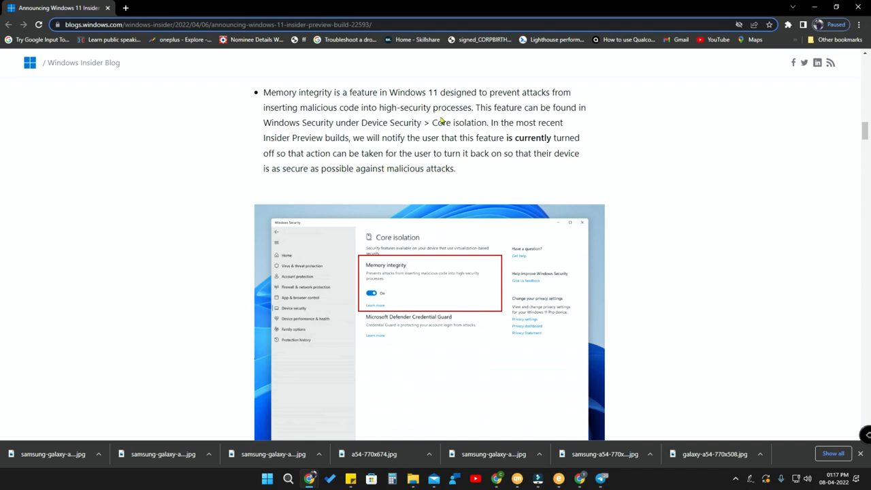
mouse_move(483, 153)
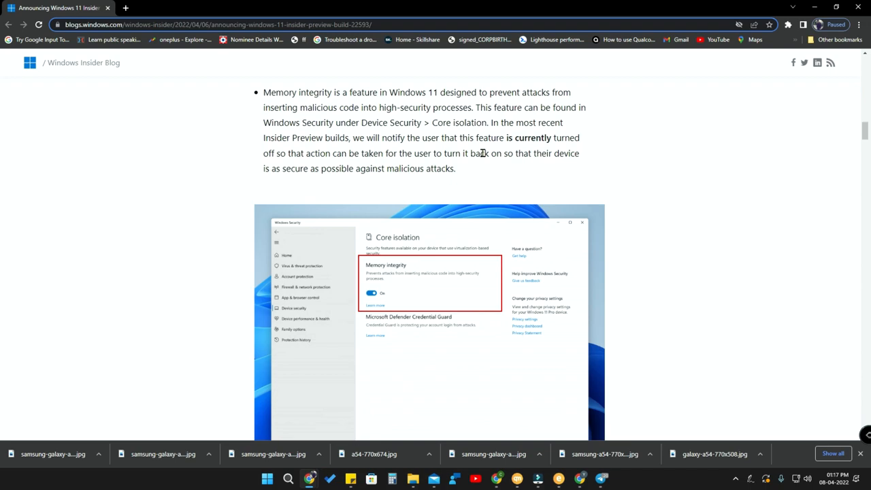
mouse_move(618, 155)
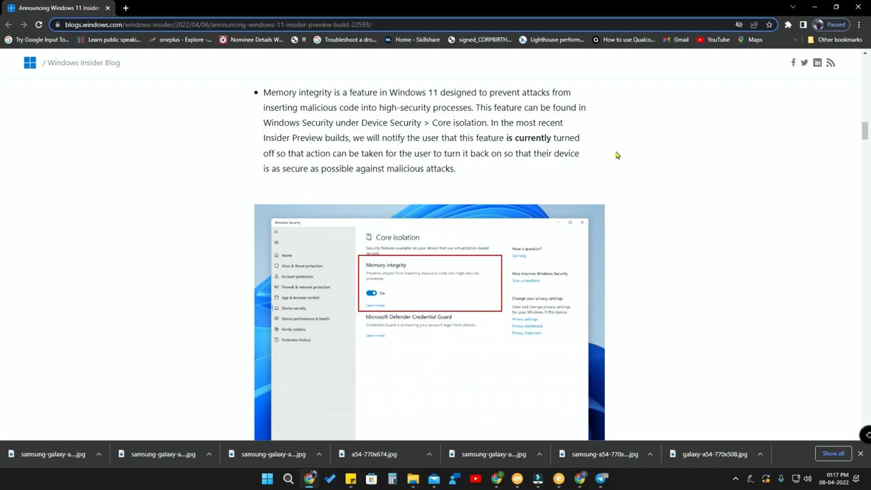
mouse_move(459, 150)
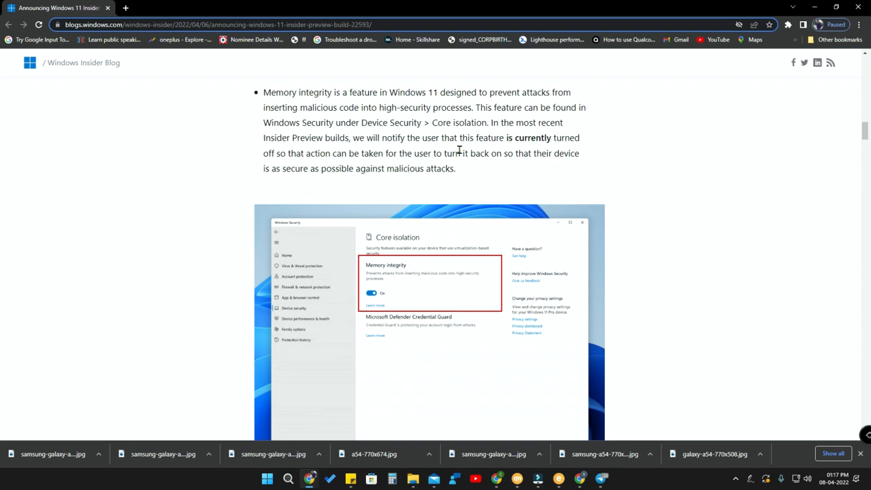
mouse_move(471, 148)
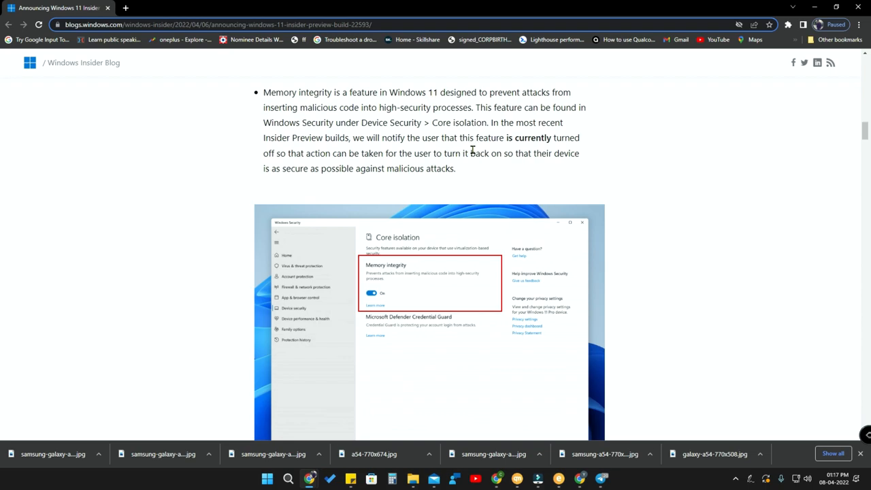
mouse_move(455, 188)
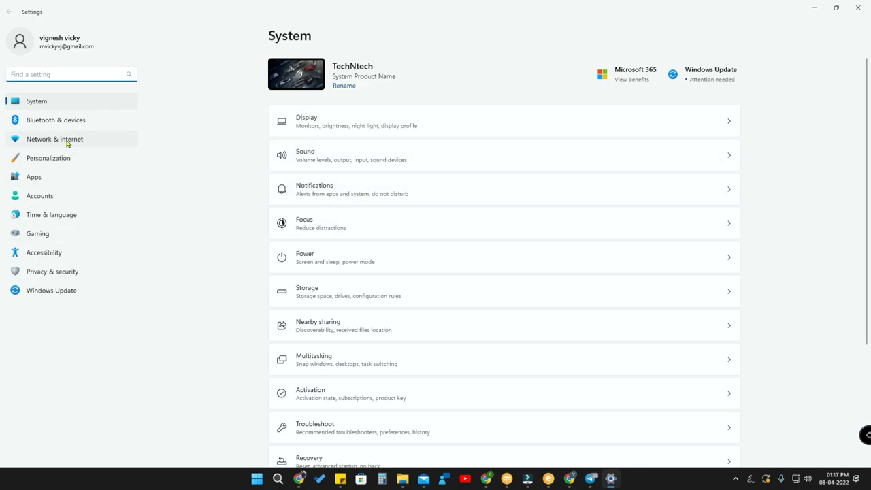
mouse_move(61, 271)
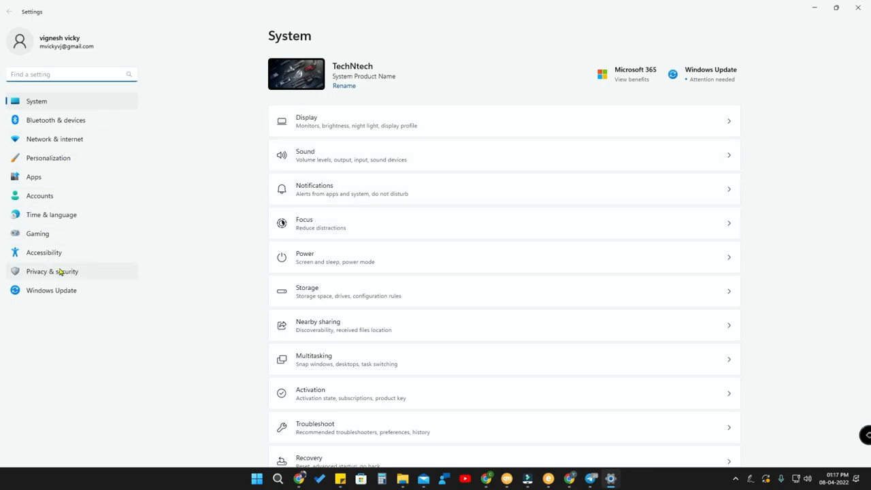
Navigate from Privacy & security to Windows Security's Device security area
click(52, 271)
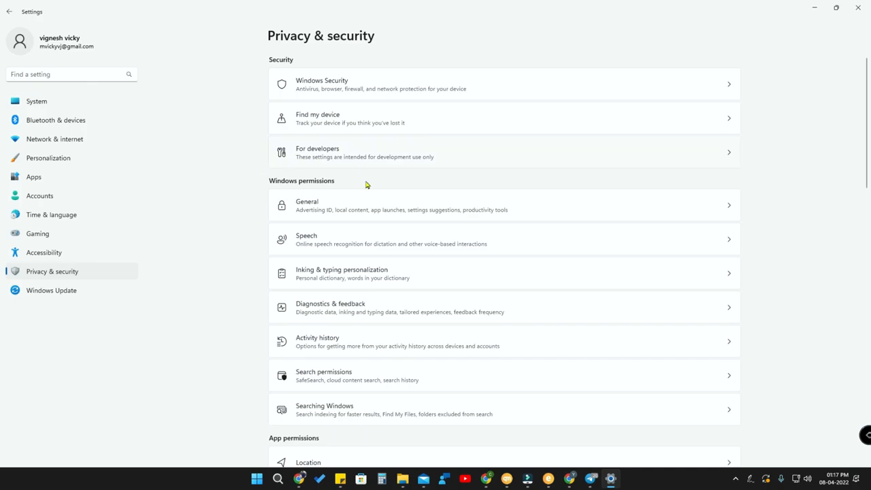
click(503, 85)
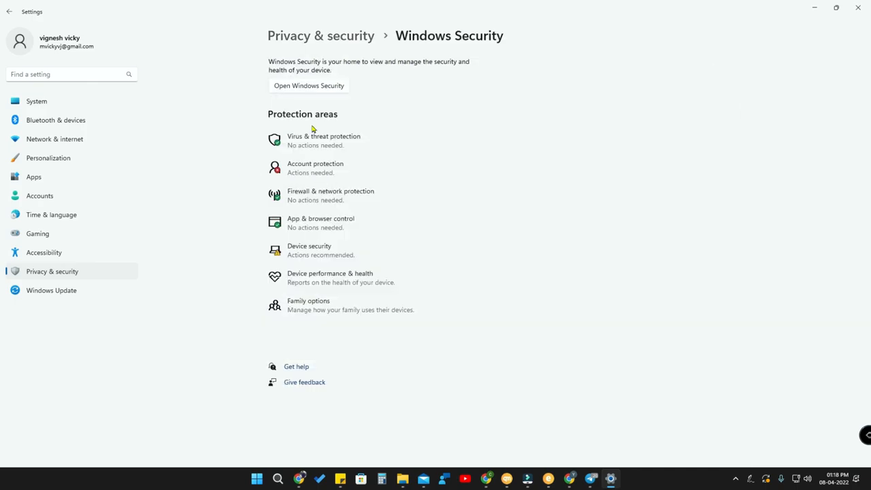
mouse_move(326, 250)
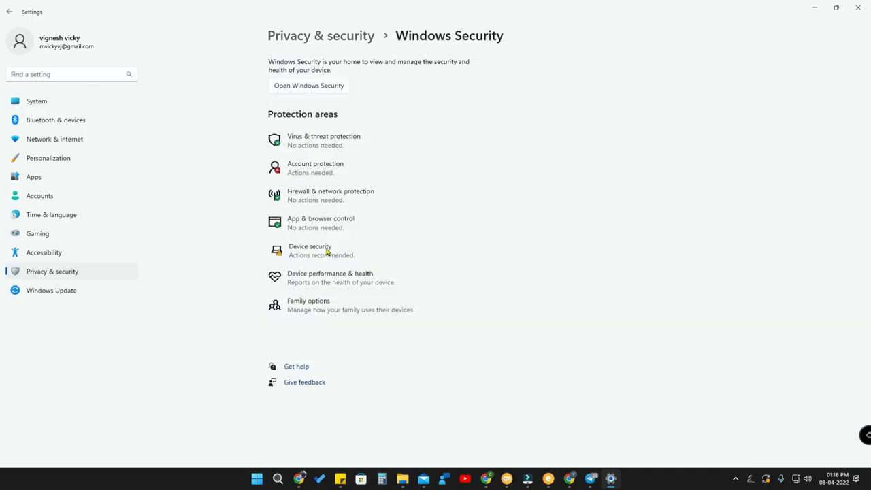
click(310, 250)
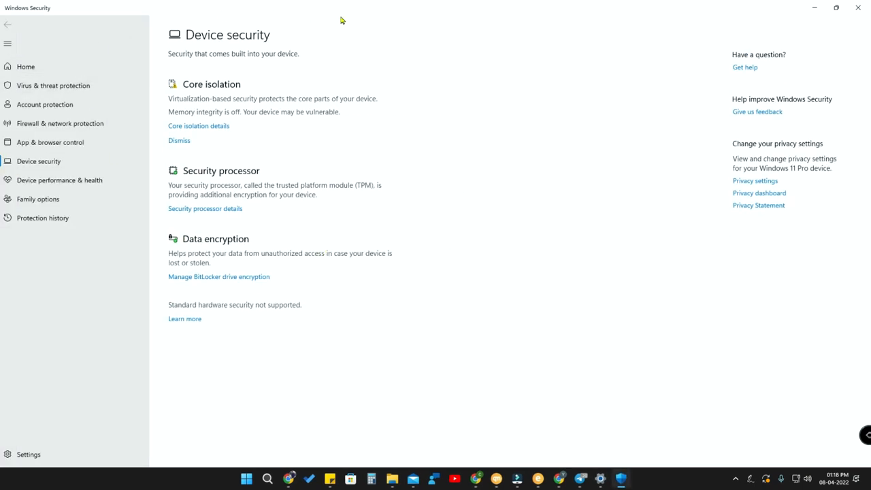
mouse_move(215, 92)
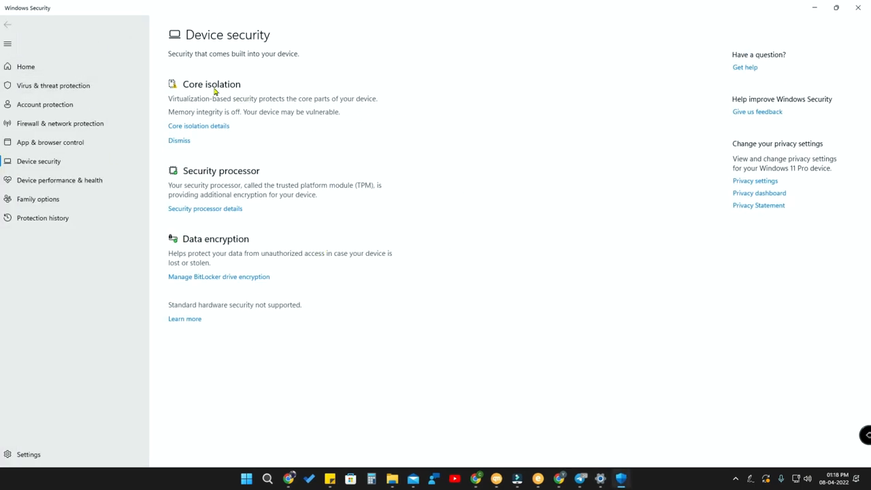
mouse_move(195, 156)
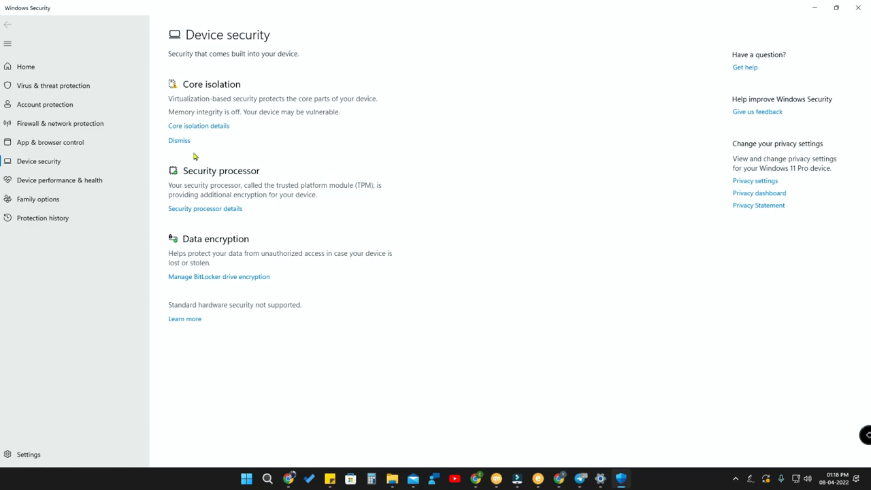
mouse_move(191, 128)
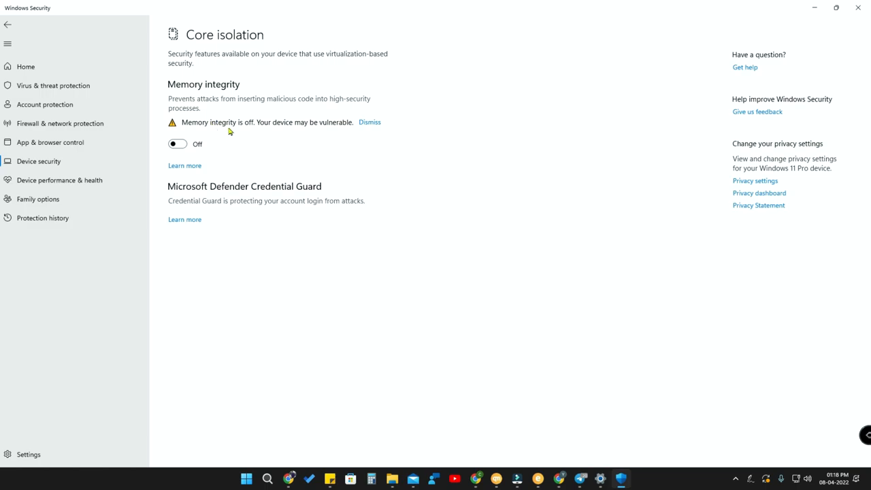
mouse_move(192, 102)
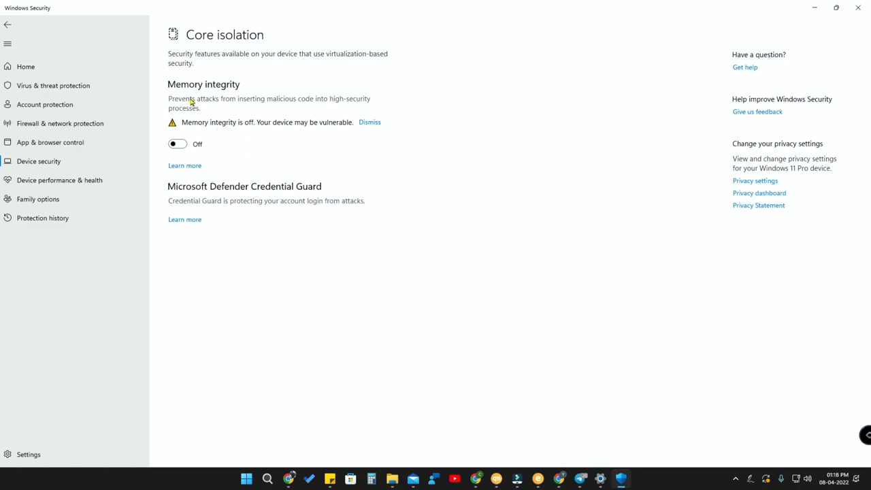
mouse_move(284, 103)
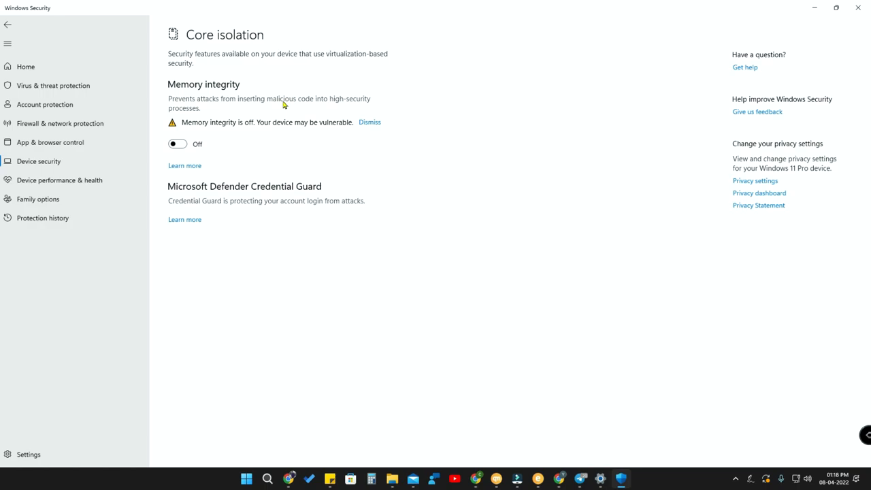
mouse_move(302, 128)
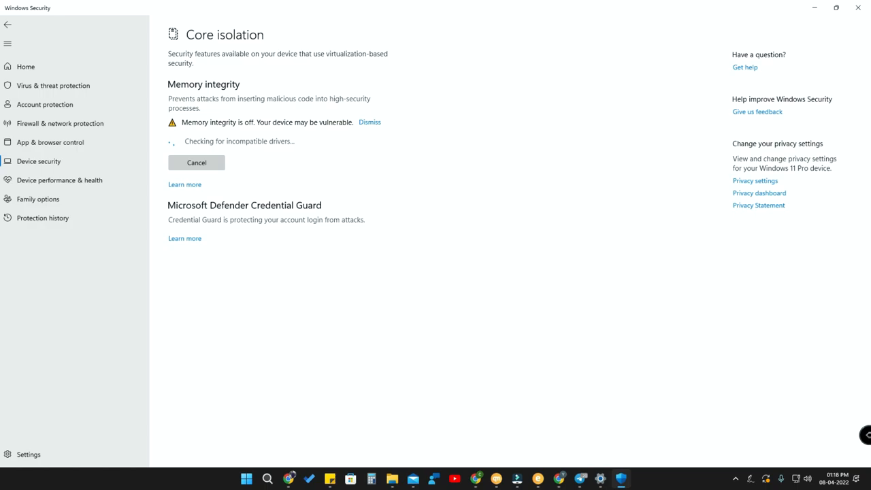
mouse_move(429, 296)
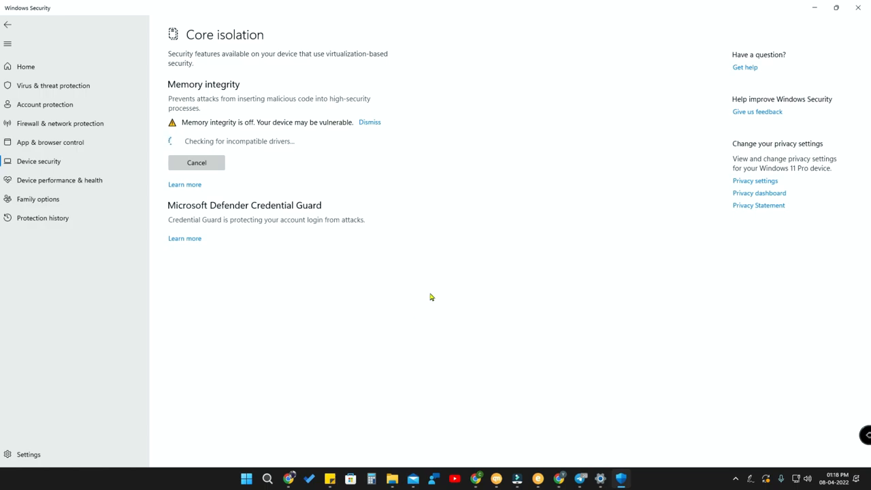
Switch Memory integrity on under Core isolation, triggering the restart-required notice
click(177, 162)
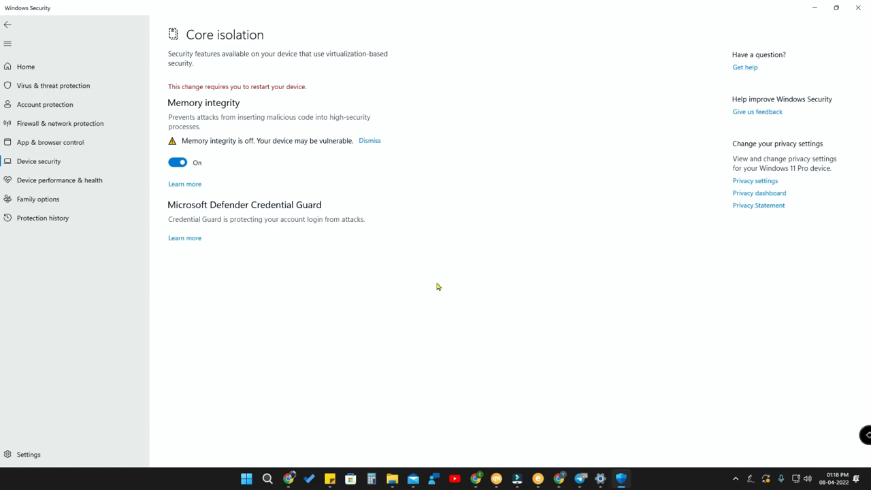
mouse_move(354, 136)
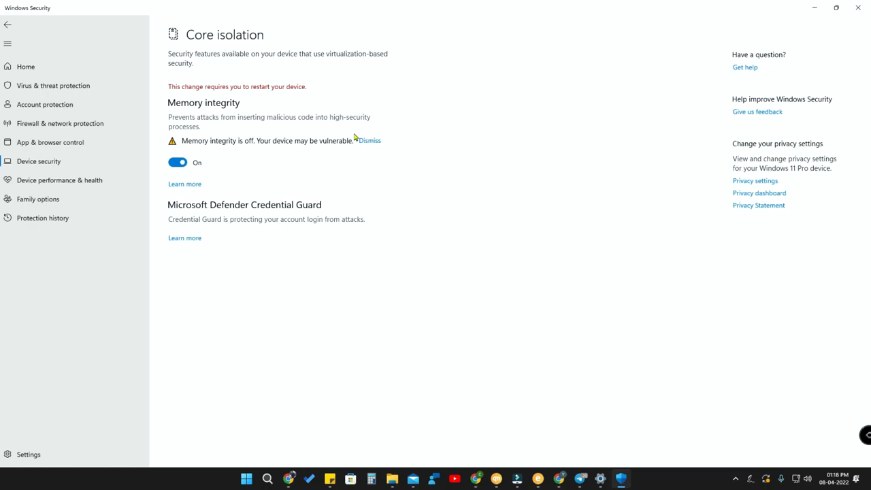
mouse_move(297, 215)
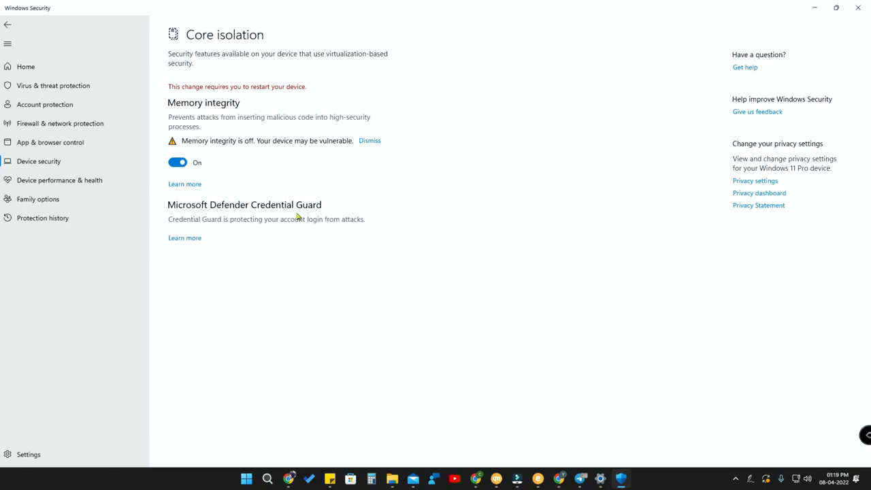
mouse_move(238, 185)
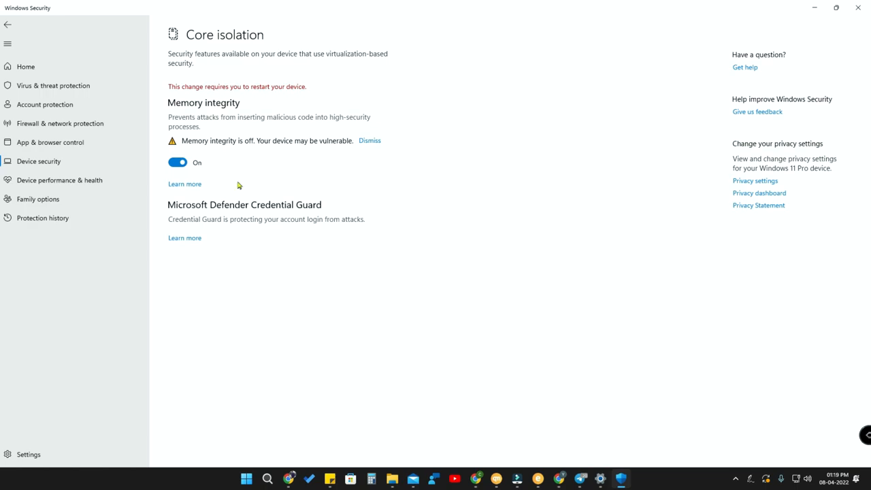